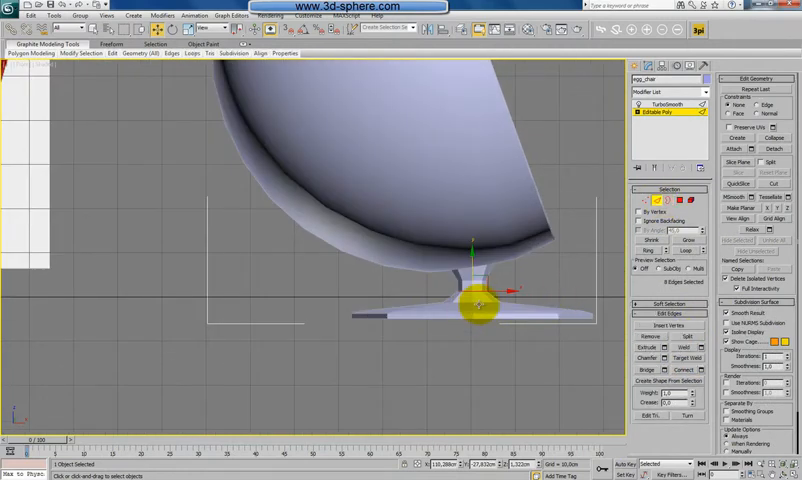
# Chamfer the pedestal base edge loops and preview the TurboSmoothed stand.
pyautogui.press('F4')
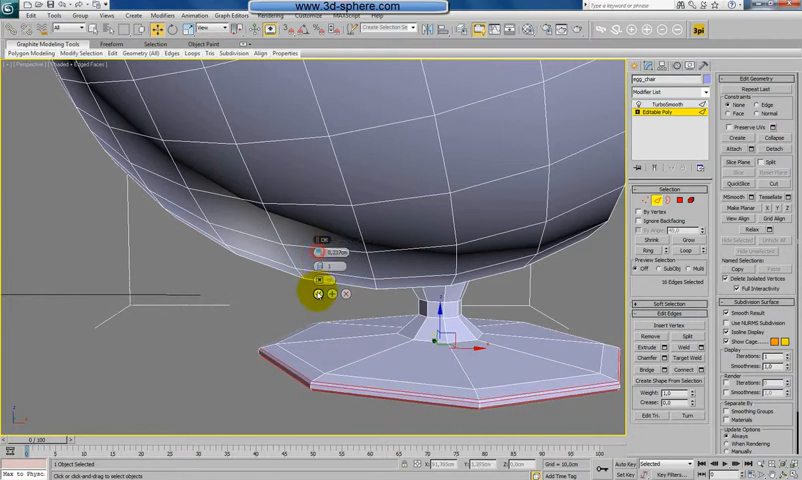
pyautogui.click(665, 104)
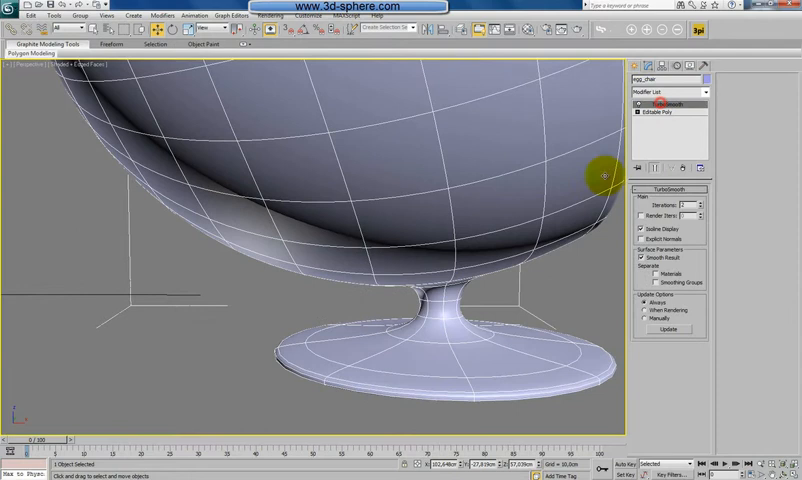
# Turn off Edged Faces and orbit around the smoothed egg chair beside its reference photo.
pyautogui.press('F4')
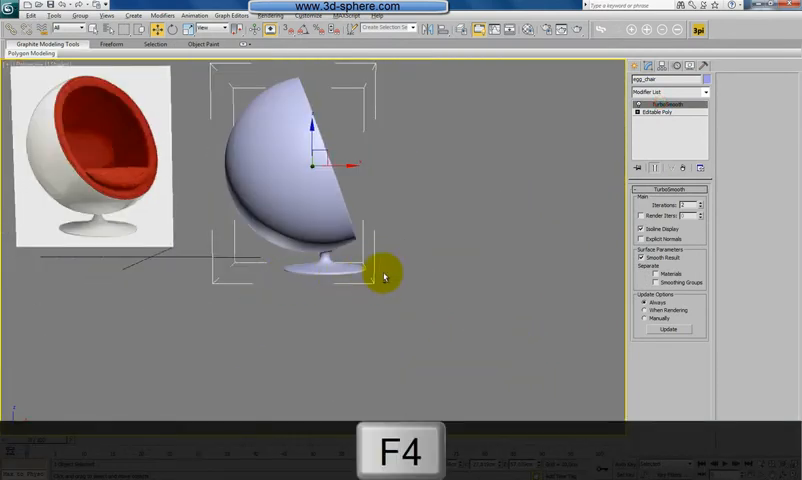
pyautogui.press('F4')
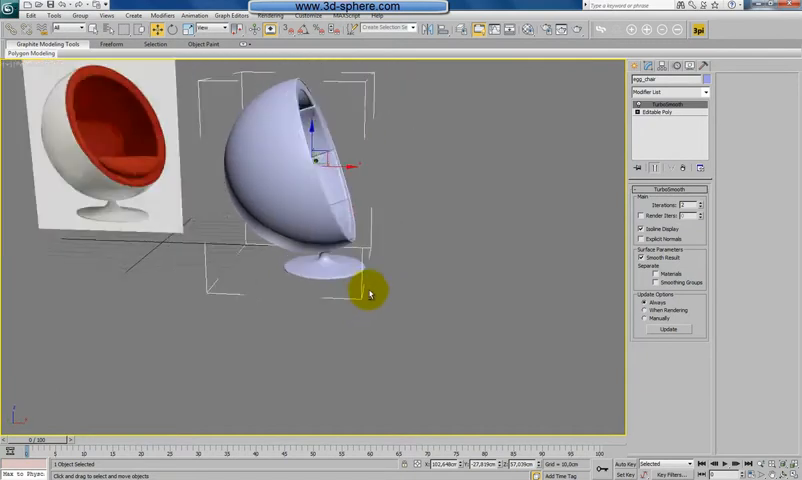
pyautogui.moveTo(369, 293); pyautogui.dragTo(316, 313)
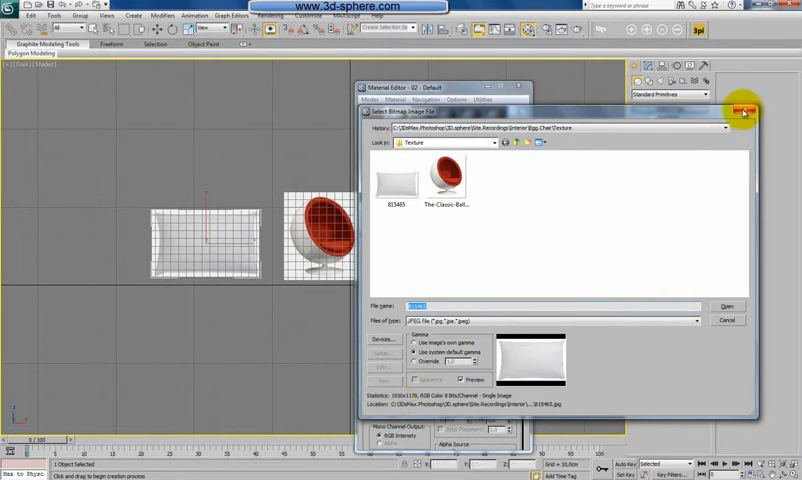
# Load the pillow JPG as Plane002's diffuse bitmap and resize the plane to the image proportions.
pyautogui.click(727, 306)
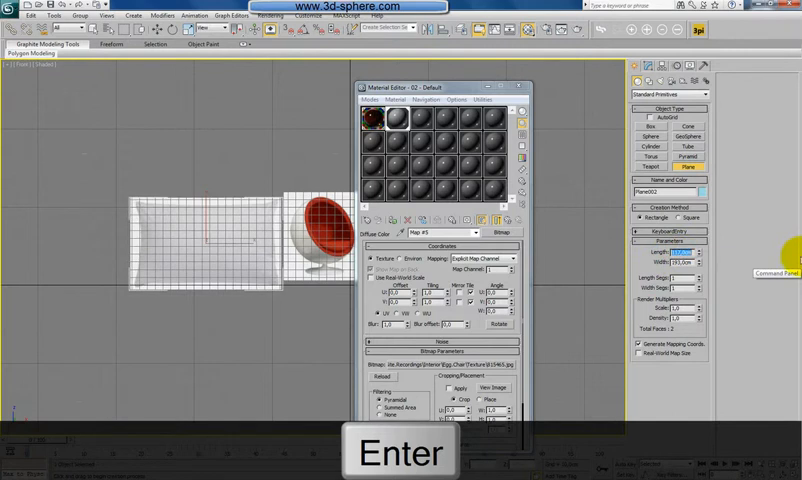
pyautogui.click(517, 87)
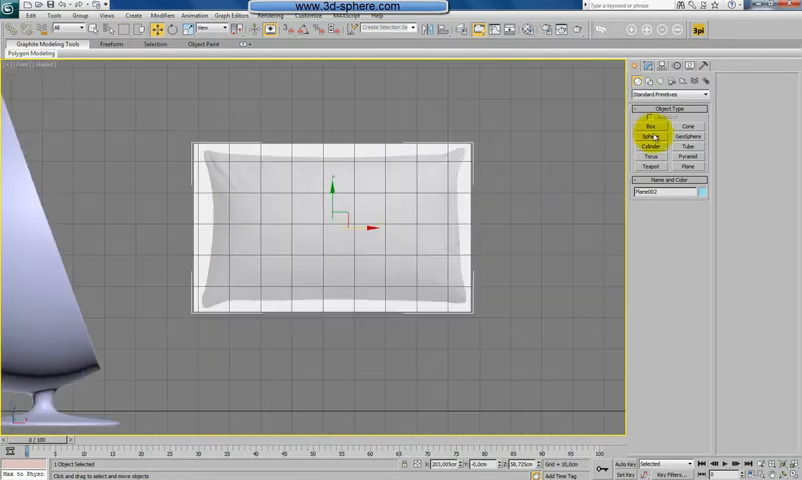
# Create a thin Box over the pillow photo in Front view, named Pillow, as an Editable Poly.
pyautogui.click(651, 126)
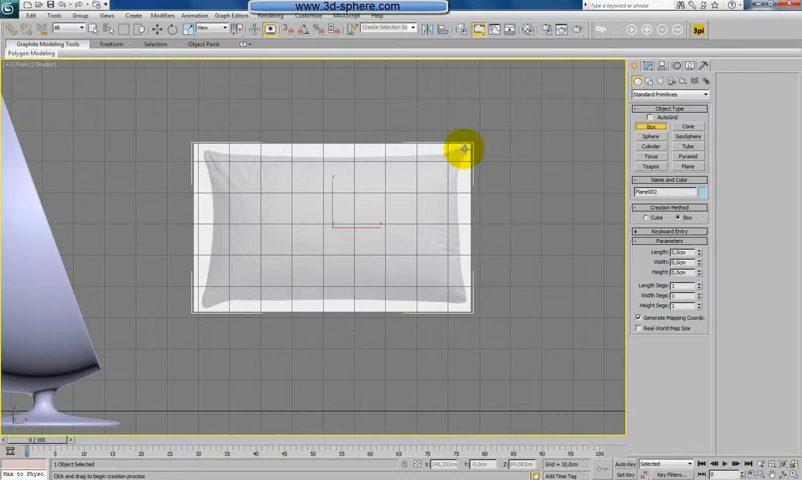
pyautogui.moveTo(465, 147); pyautogui.dragTo(205, 303)
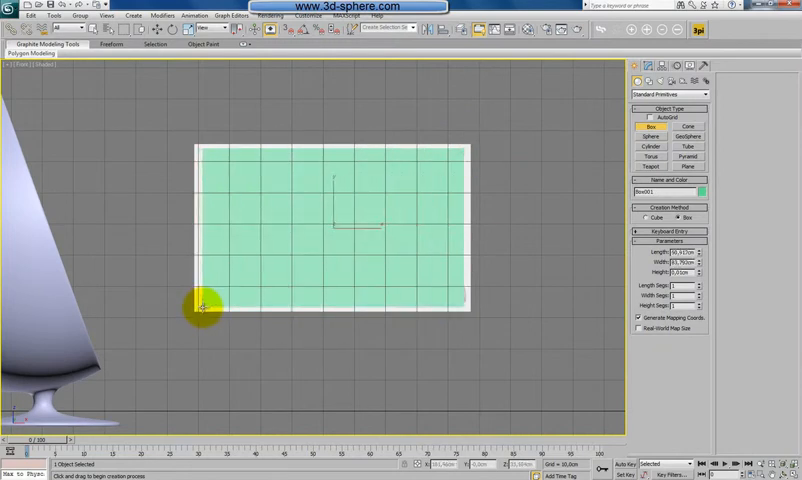
pyautogui.moveTo(200, 305); pyautogui.dragTo(315, 263)
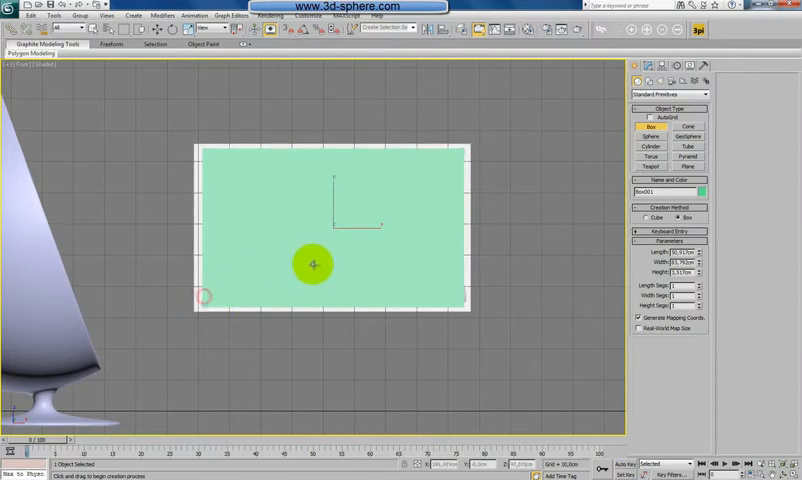
pyautogui.moveTo(495, 248)
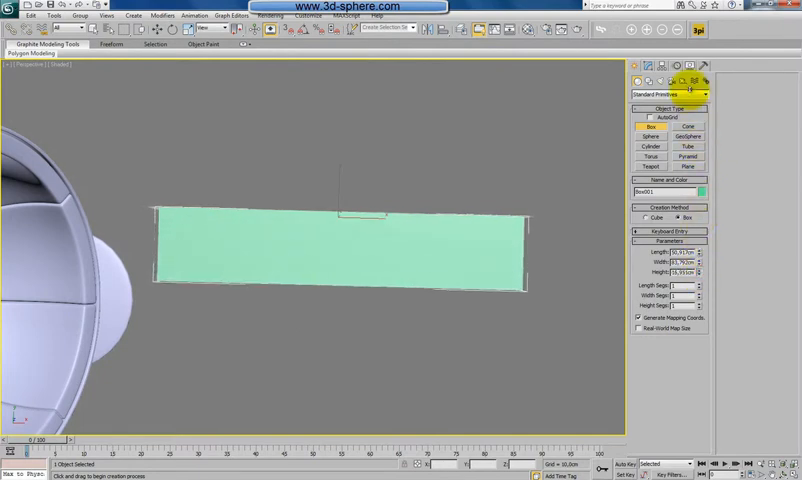
pyautogui.press('f')
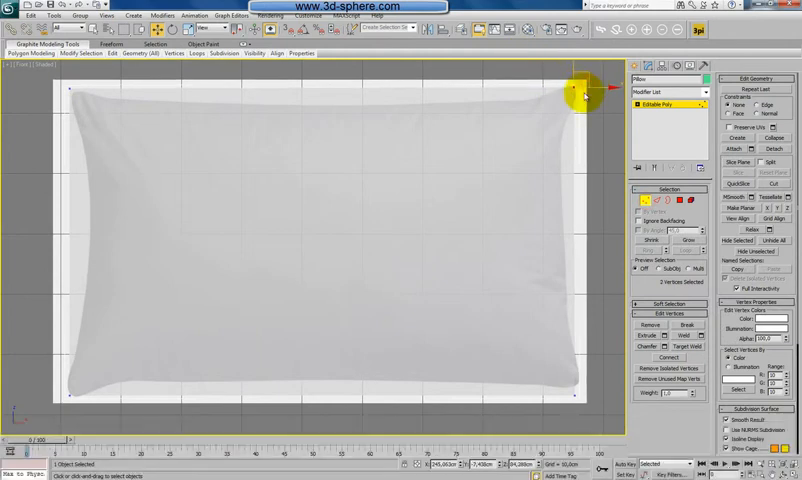
# Move the Pillow's top and bottom corner vertices onto the photo's corners.
pyautogui.moveTo(580, 95); pyautogui.dragTo(585, 370)
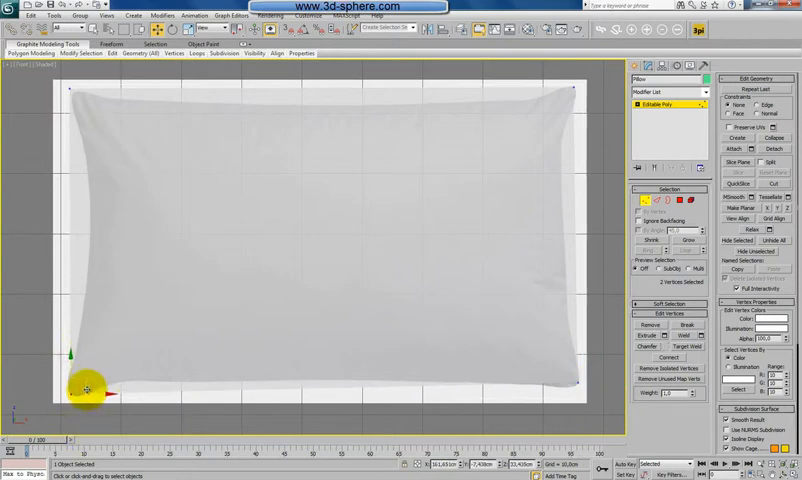
pyautogui.moveTo(85, 390); pyautogui.dragTo(90, 88)
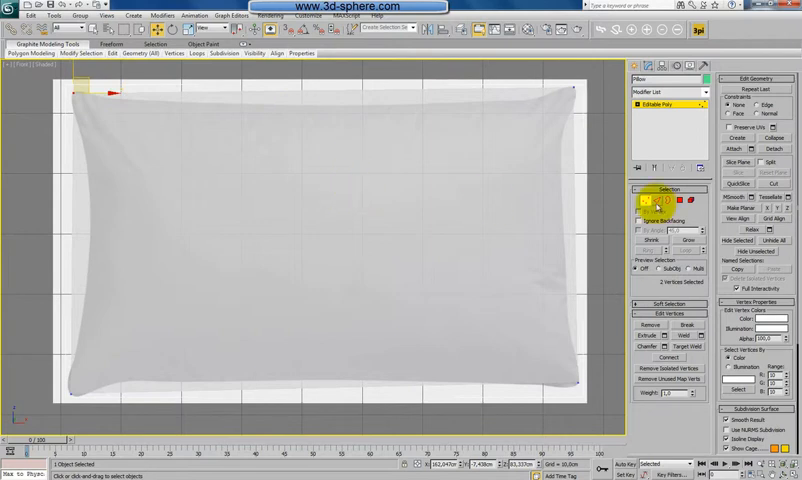
pyautogui.click(651, 203)
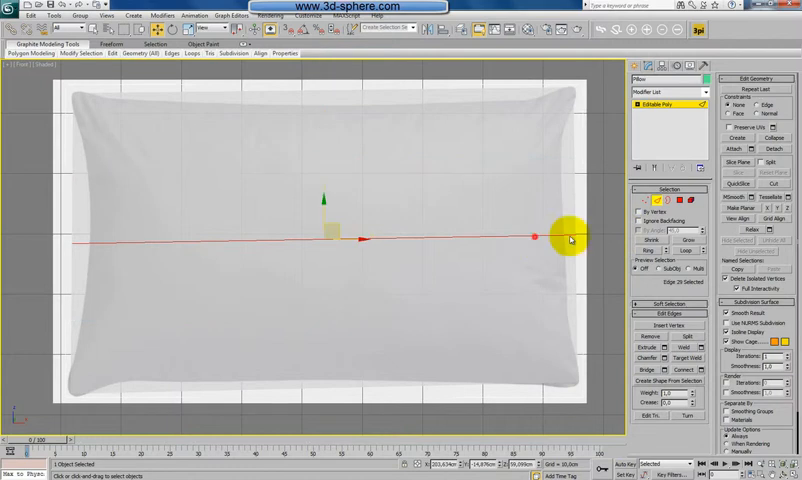
# Connect new edge loops across the pillow and move their left and right ends onto the outline.
pyautogui.press('F4')
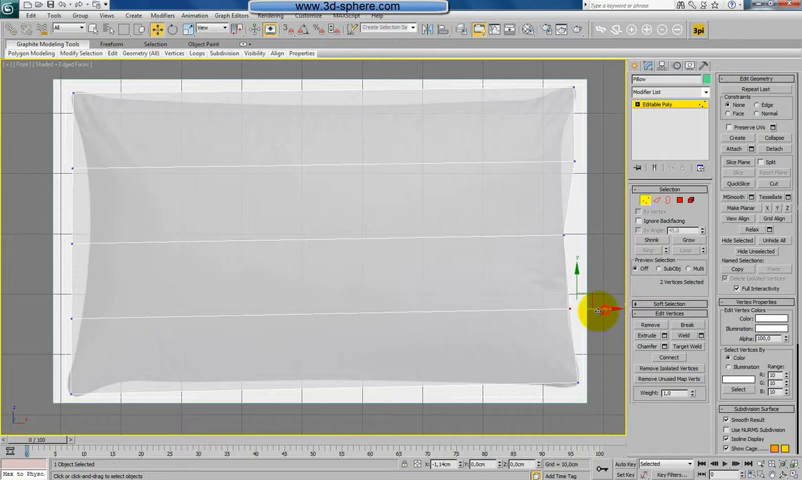
pyautogui.moveTo(596, 311); pyautogui.dragTo(597, 160)
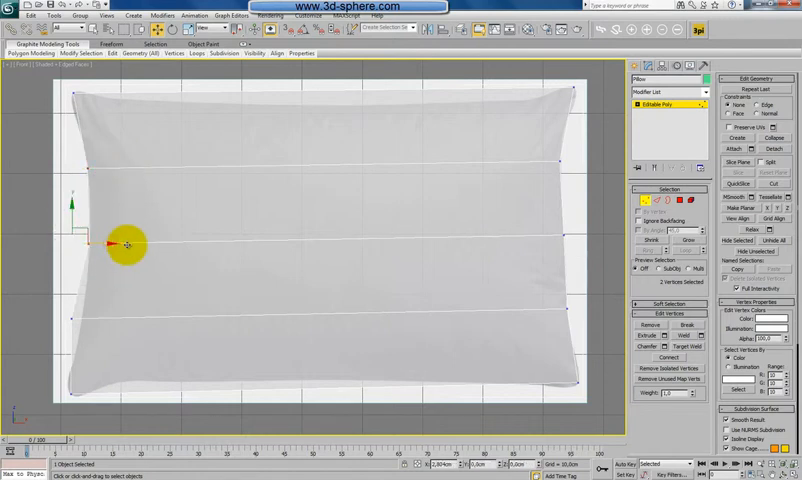
pyautogui.moveTo(125, 244); pyautogui.dragTo(100, 322)
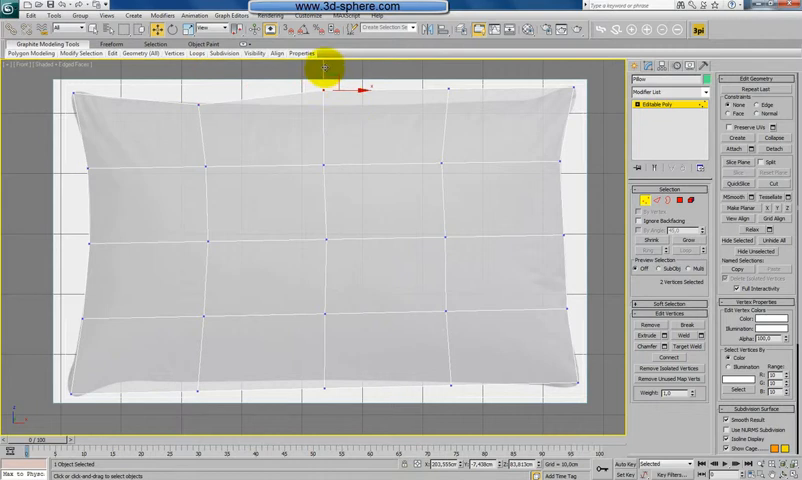
pyautogui.moveTo(325, 72); pyautogui.dragTo(450, 72)
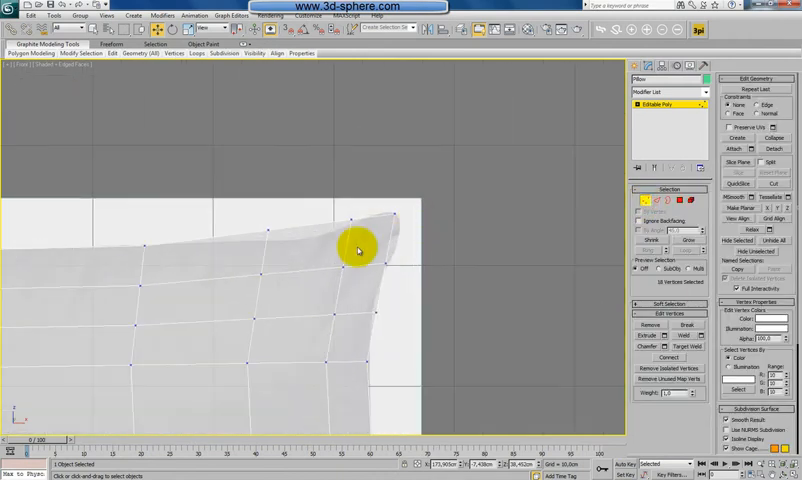
# Pinch the top-right, top-left and bottom-left corner vertices into tapered tips matching the photo.
pyautogui.moveTo(358, 250); pyautogui.dragTo(352, 188)
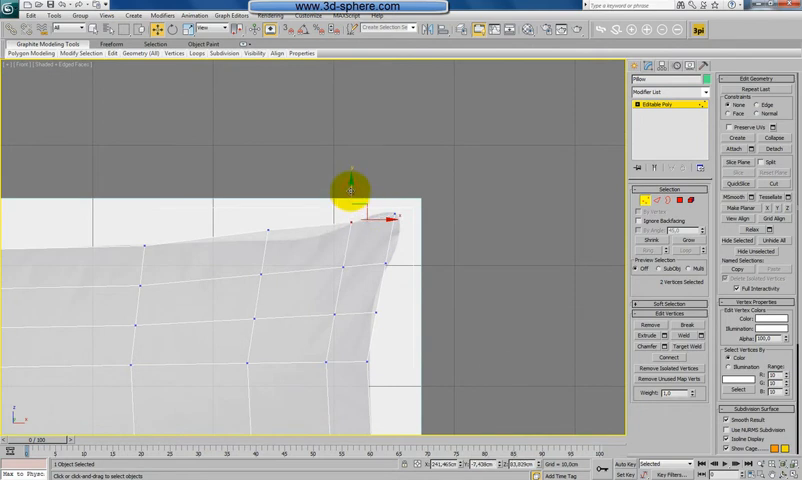
pyautogui.moveTo(350, 188); pyautogui.dragTo(400, 248)
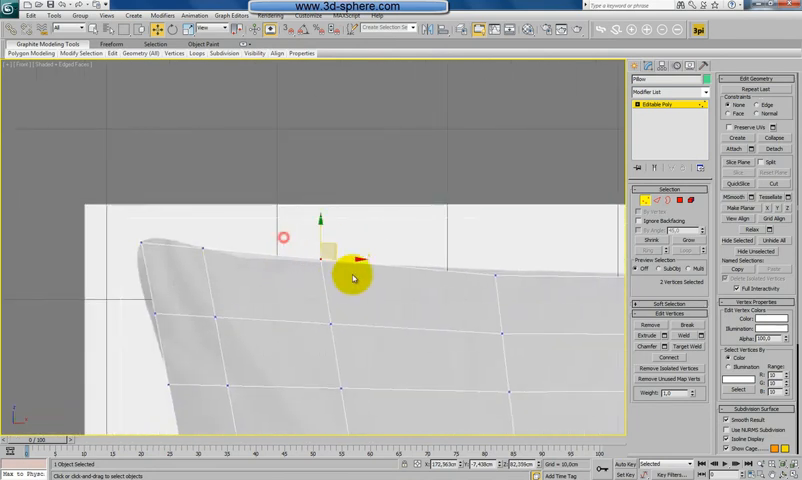
pyautogui.moveTo(355, 277); pyautogui.dragTo(218, 242)
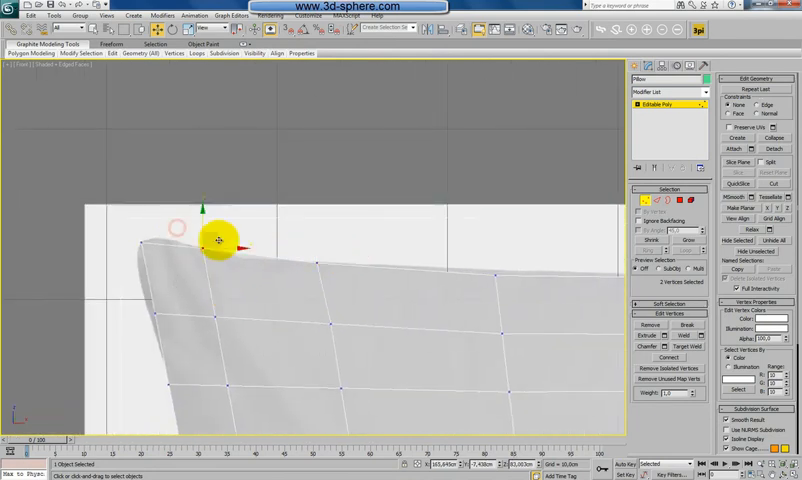
pyautogui.moveTo(218, 242); pyautogui.dragTo(168, 307)
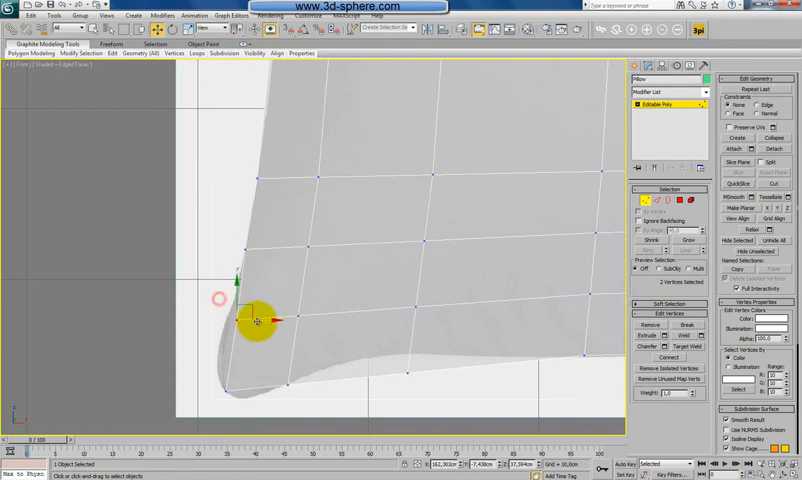
pyautogui.moveTo(258, 320); pyautogui.dragTo(315, 405)
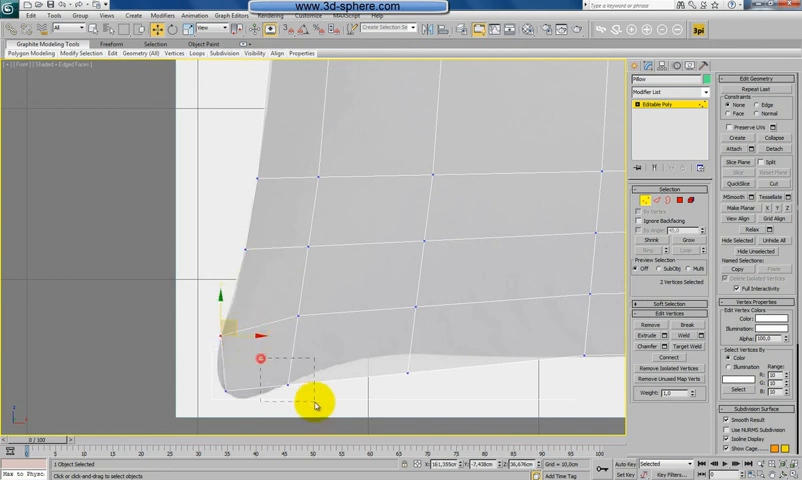